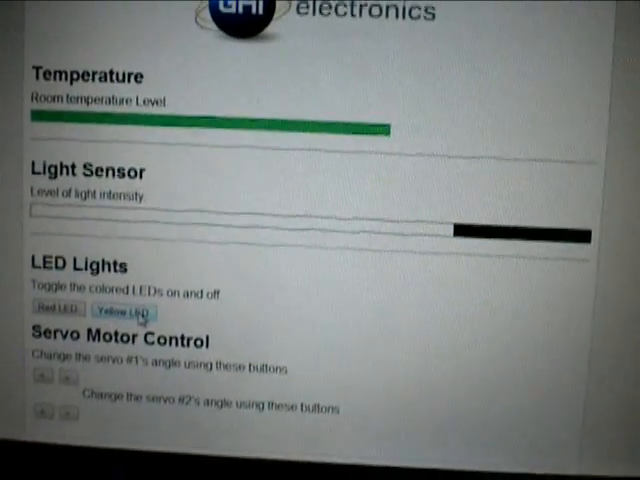
scroll("up", 3)
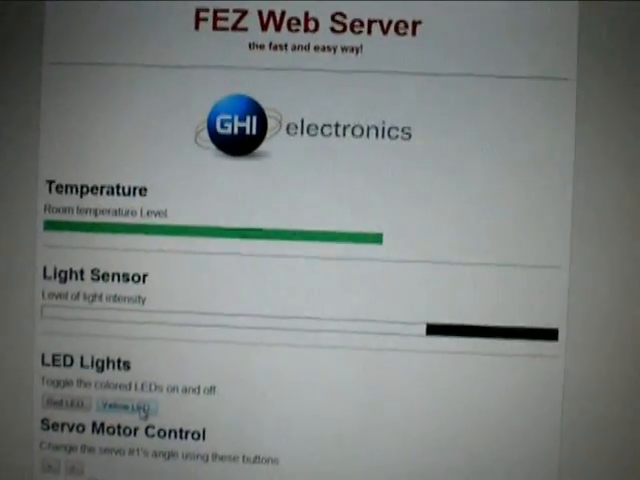